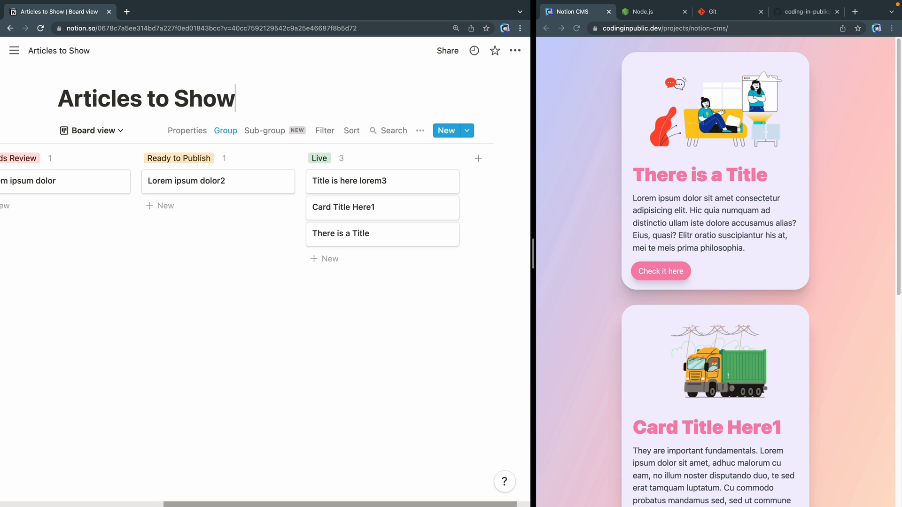
Retitle the 'There is a Title' article in Live to 'Here is a Title'.
scroll("left", 3)
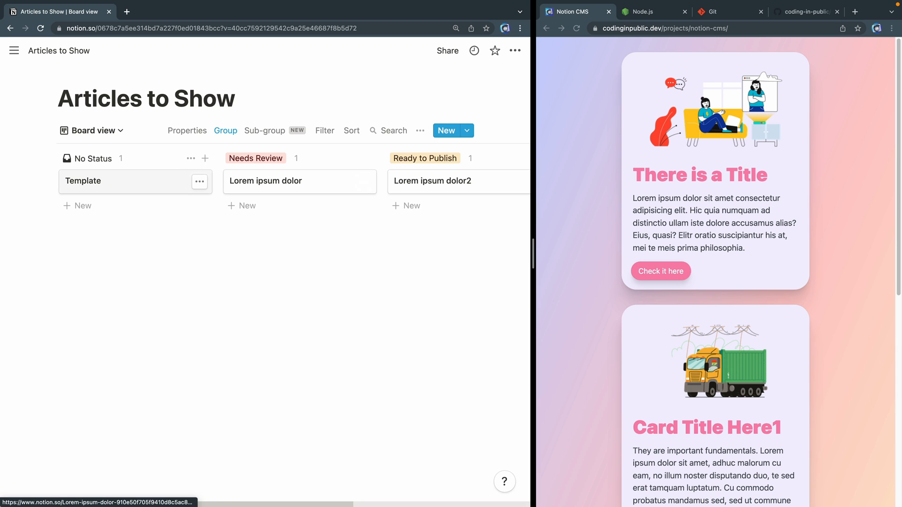
left_click(146, 98)
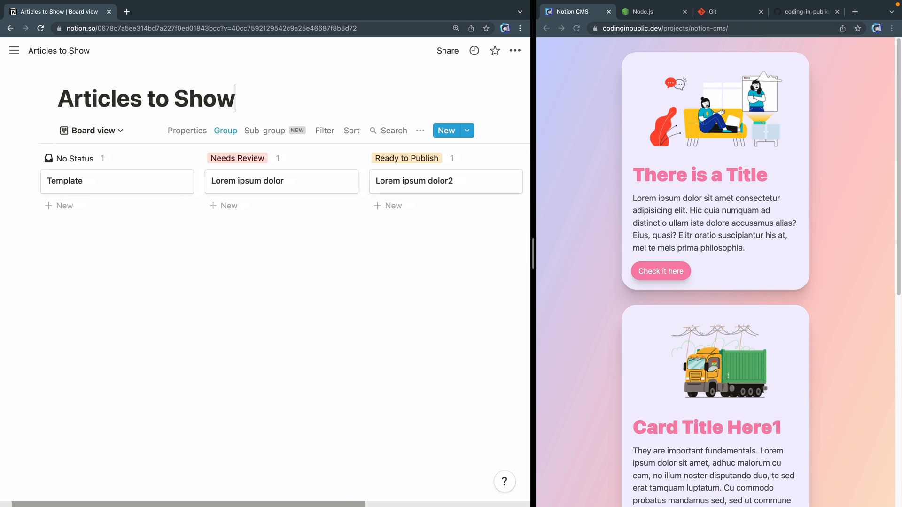
scroll("right", 3)
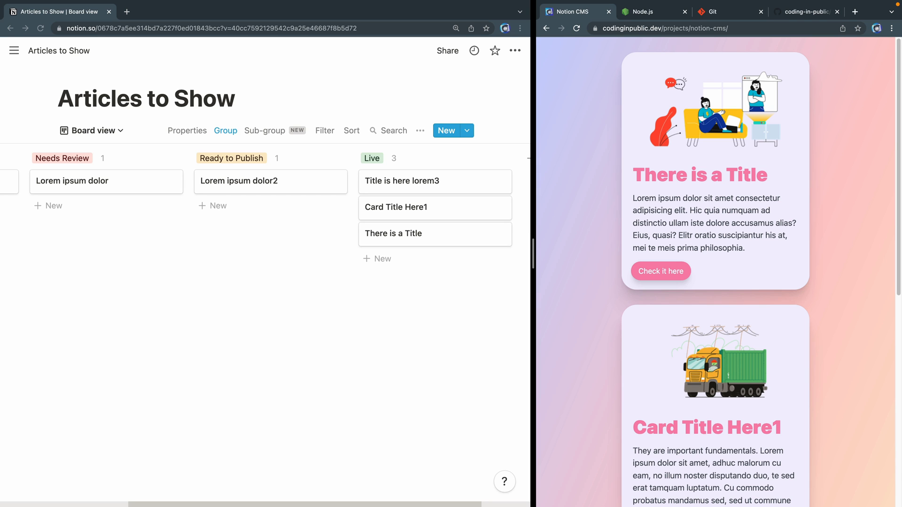
scroll("down", 3)
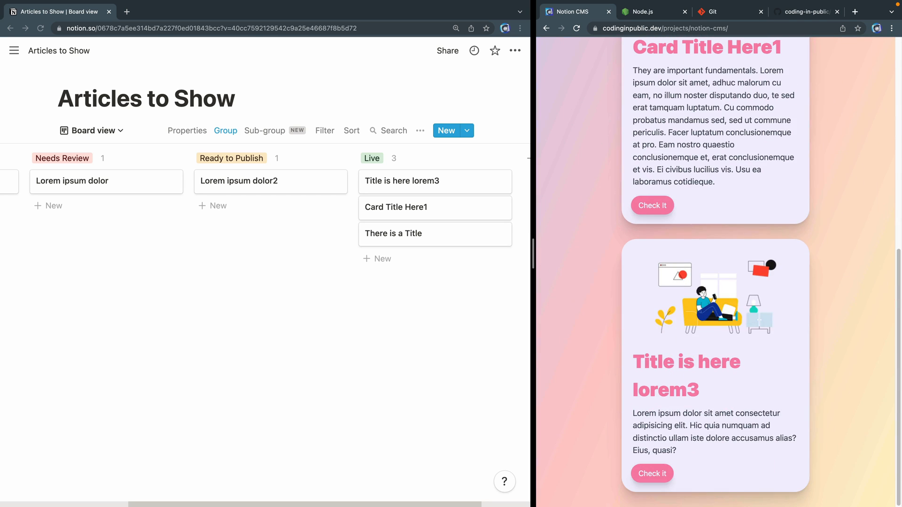
scroll("down", 3)
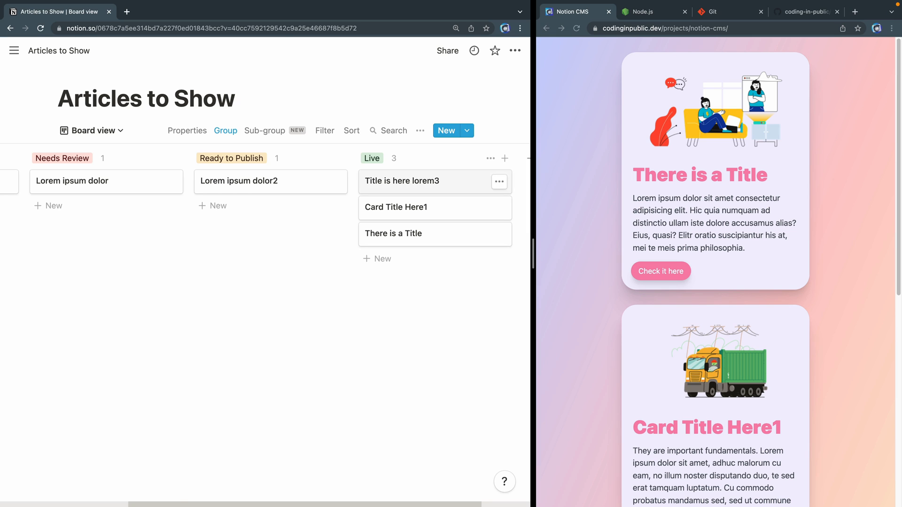
left_click(393, 234)
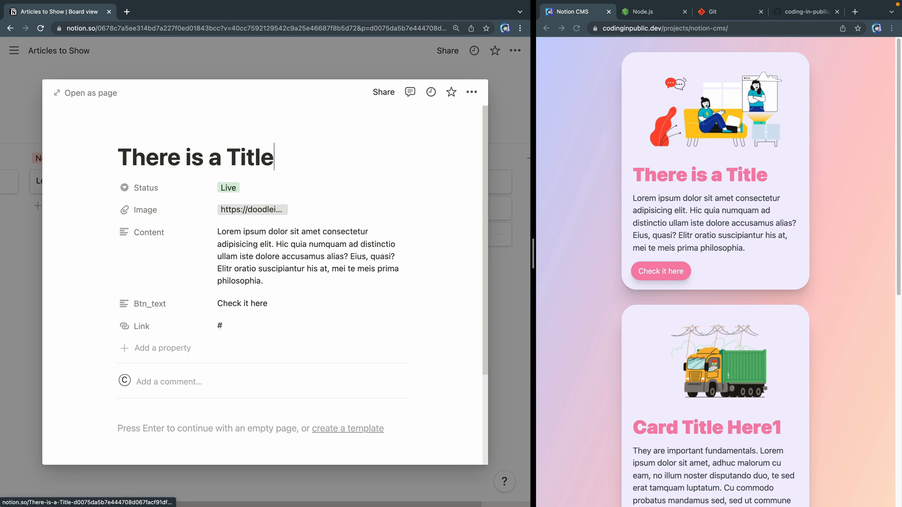
double_click(148, 157)
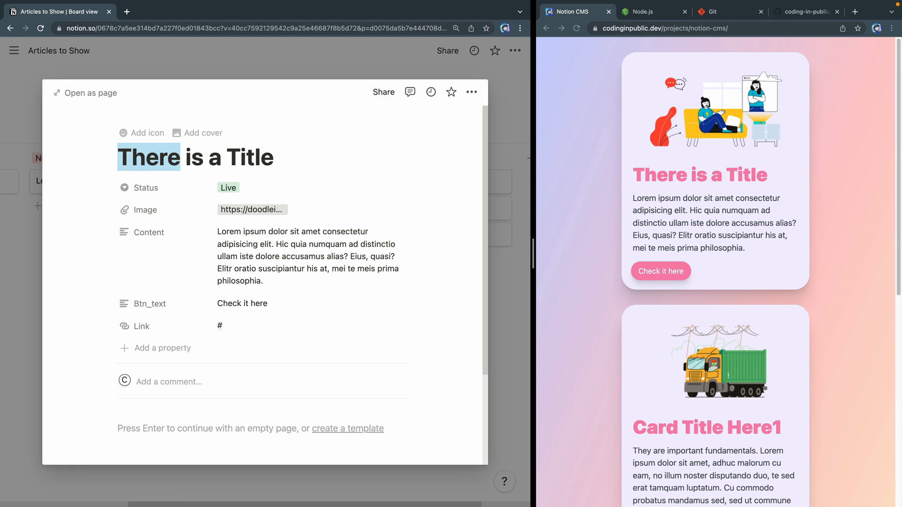
type("HE")
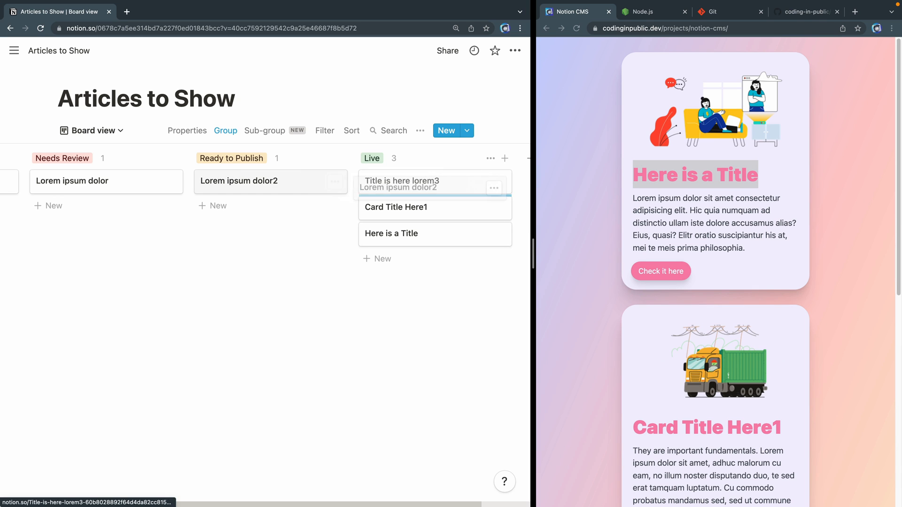
Drag the Lorem ipsum dolor2 card into Live, below 'Title is here lorem3'.
left_click_drag(240, 180, 434, 208)
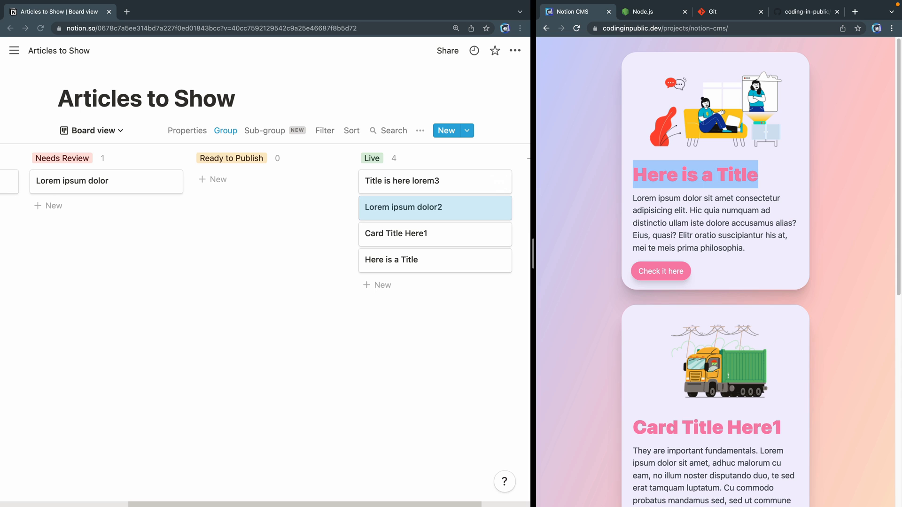
scroll("down", 3)
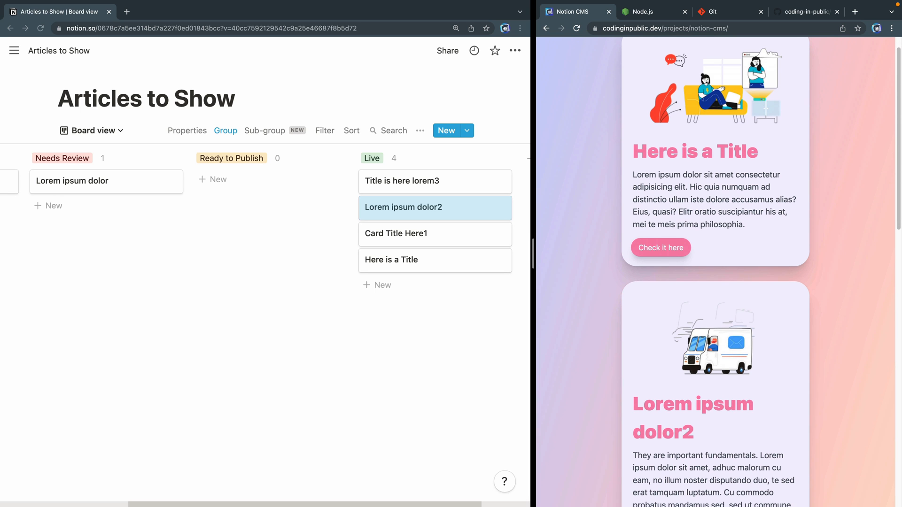
scroll("down", 3)
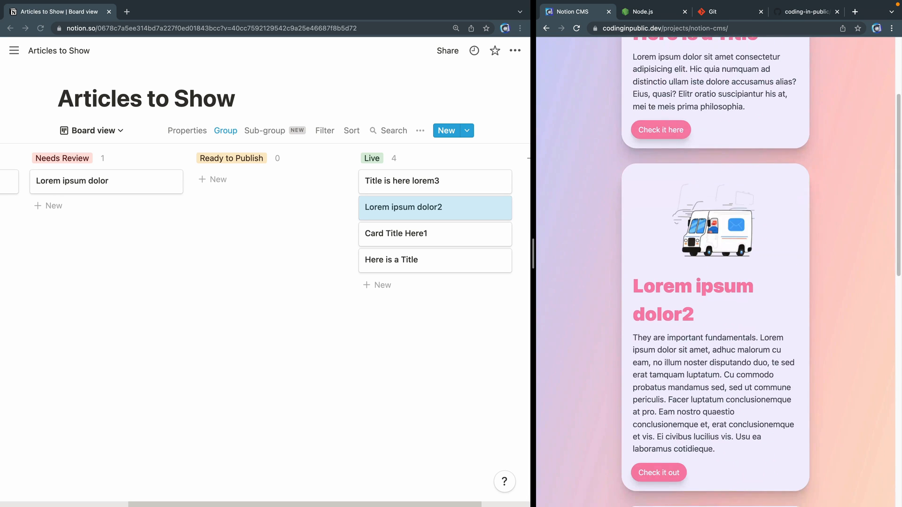
scroll("down", 3)
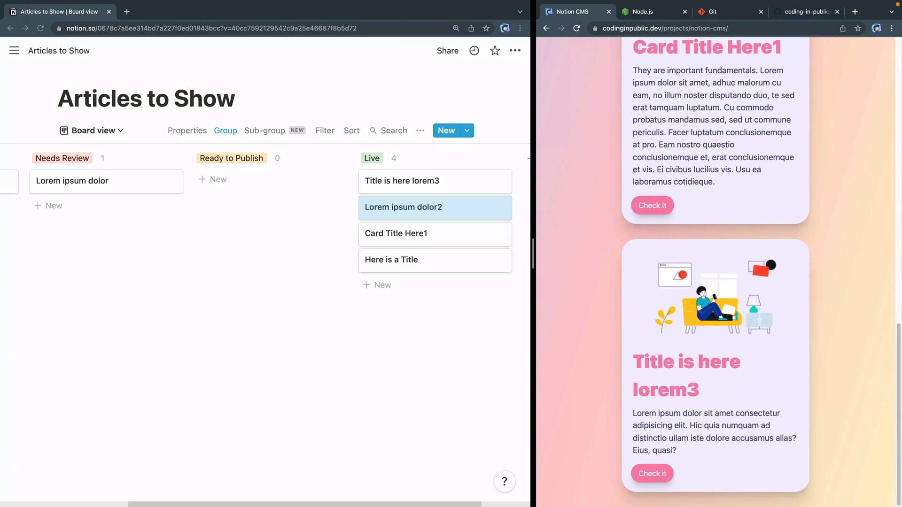
scroll("down", 3)
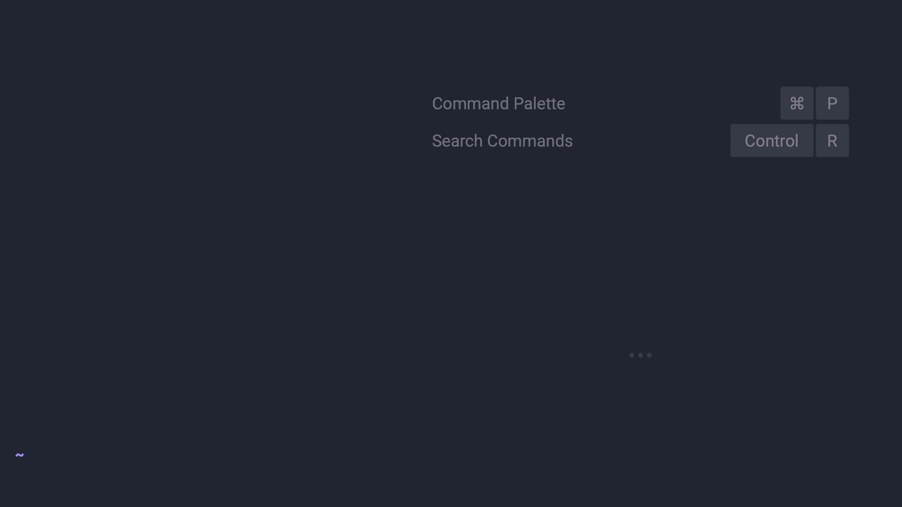
Run git --version (version 2.29.2) and begin typing node to check Node.
type("git --versio")
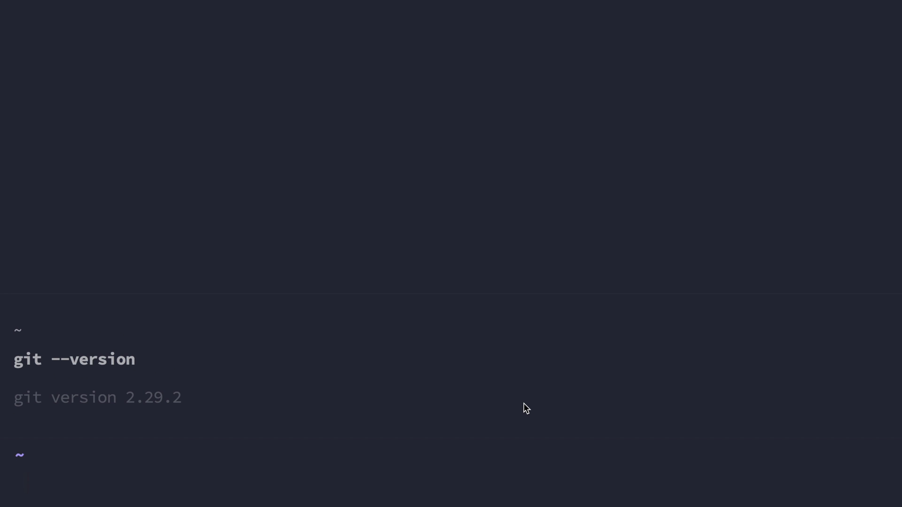
type("node")
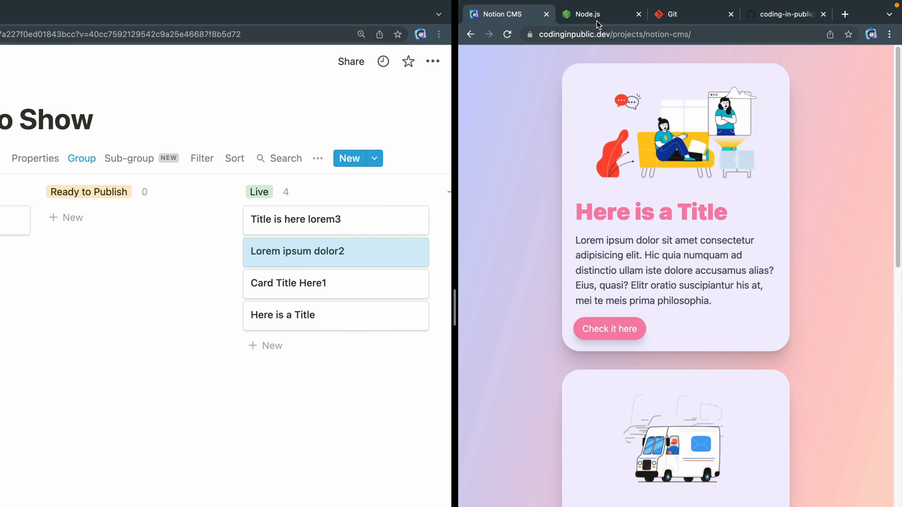
View the Node.js download page and Git site, then the private notion-cms repository.
left_click(586, 14)
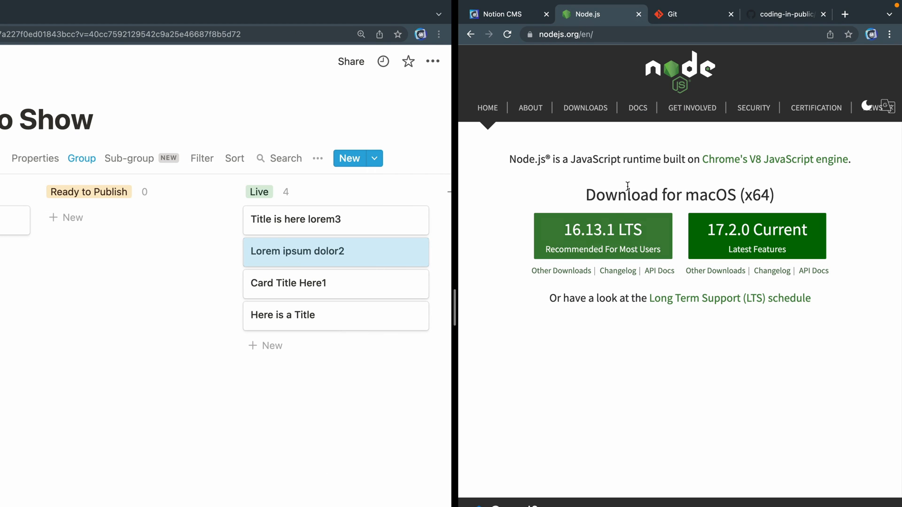
left_click(684, 14)
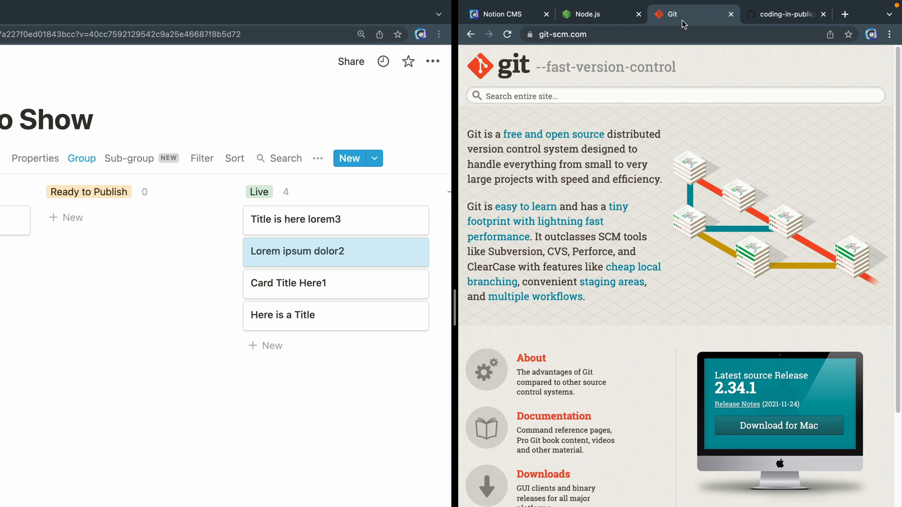
left_click(785, 13)
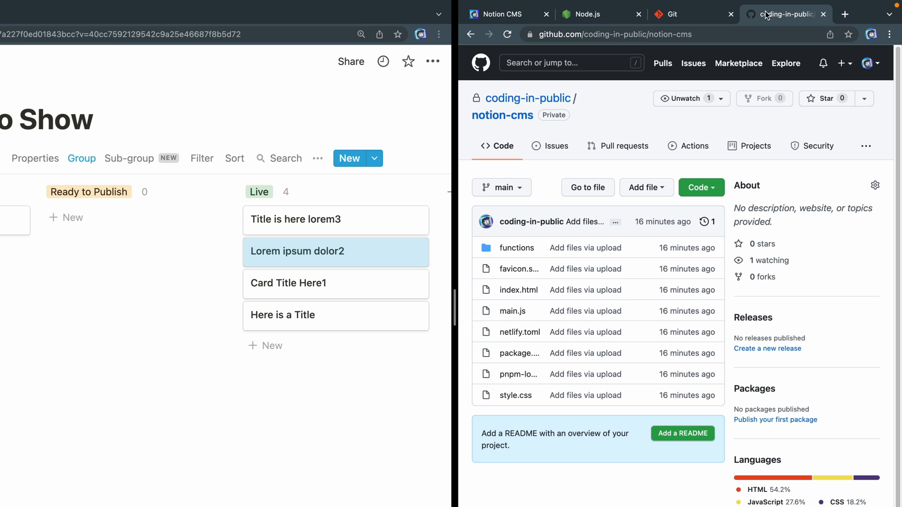
mouse_move(531, 181)
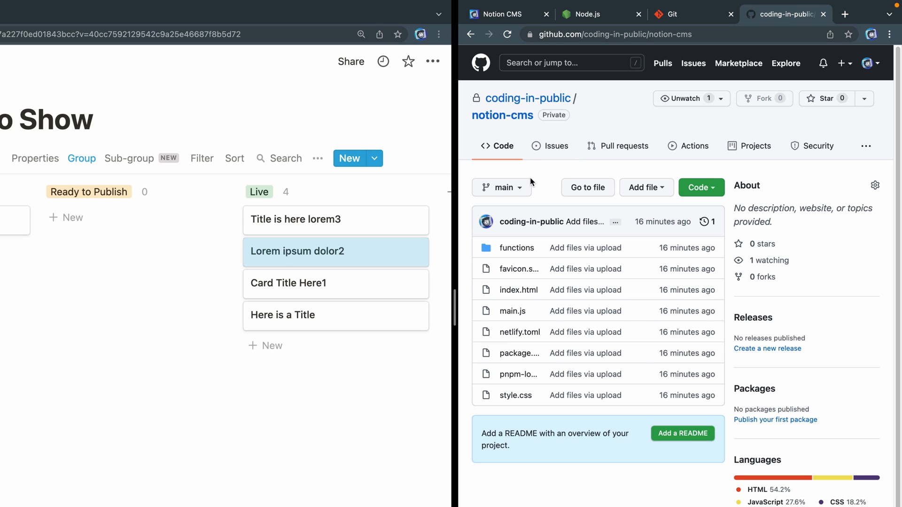
Open the main branch dropdown to show the Switch branches/tags list.
left_click(501, 187)
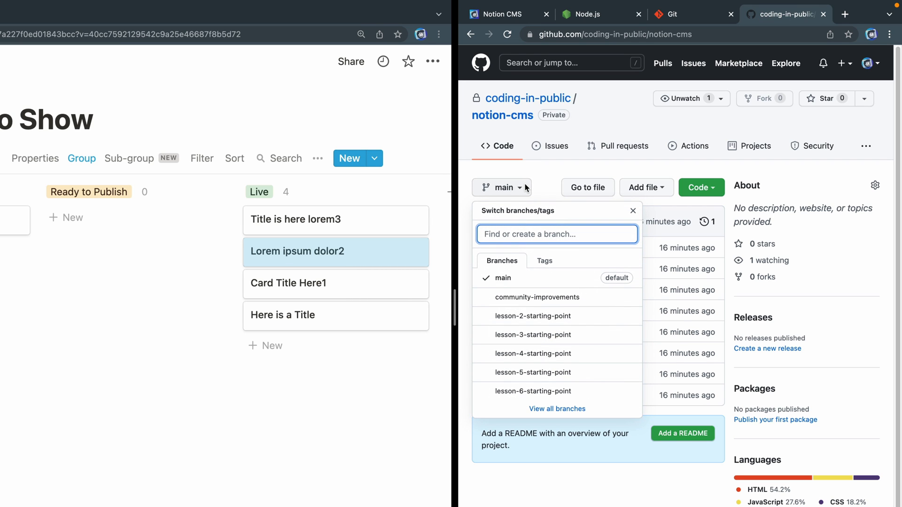
mouse_move(533, 320)
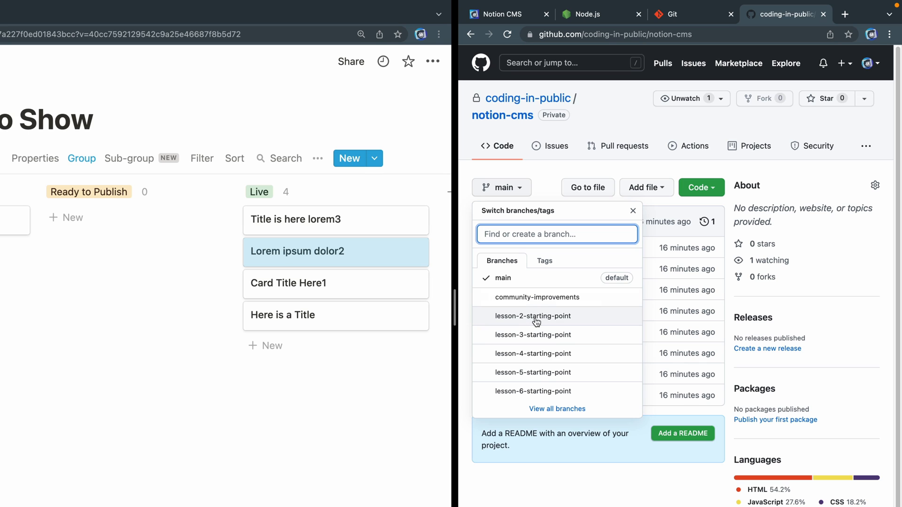
mouse_move(553, 392)
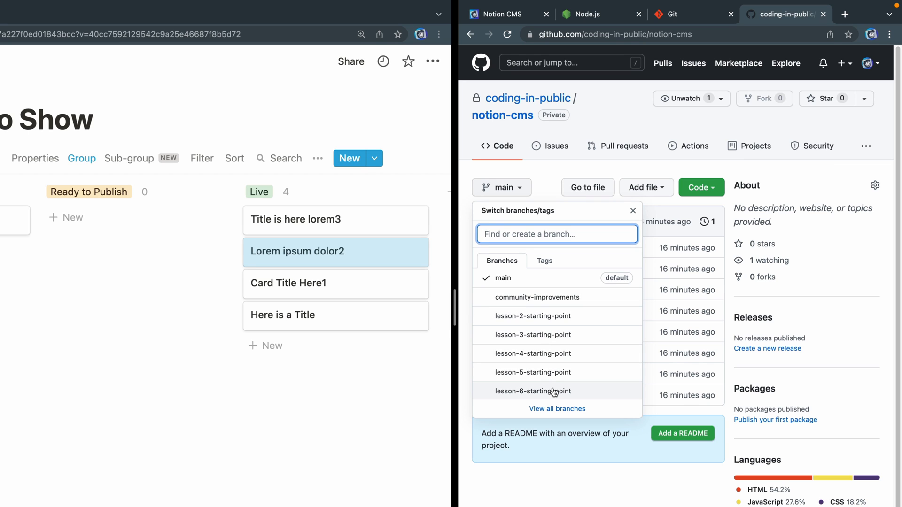
mouse_move(530, 315)
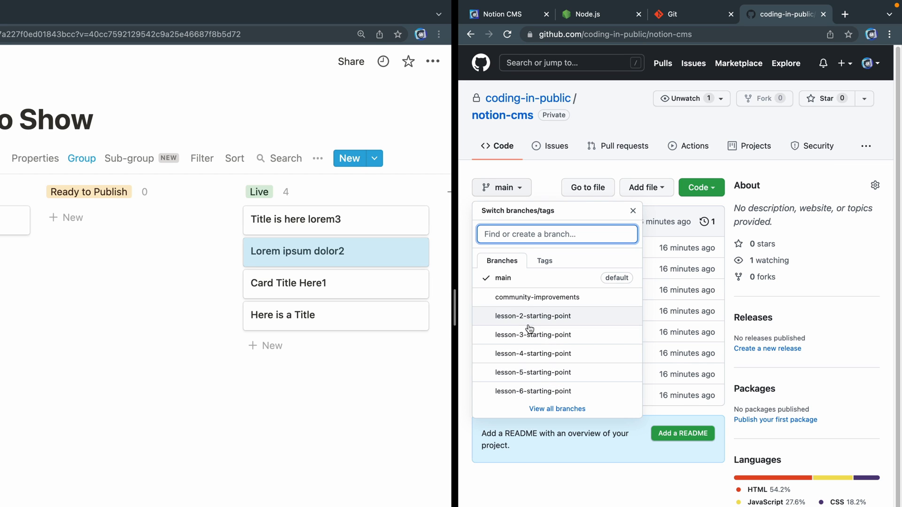